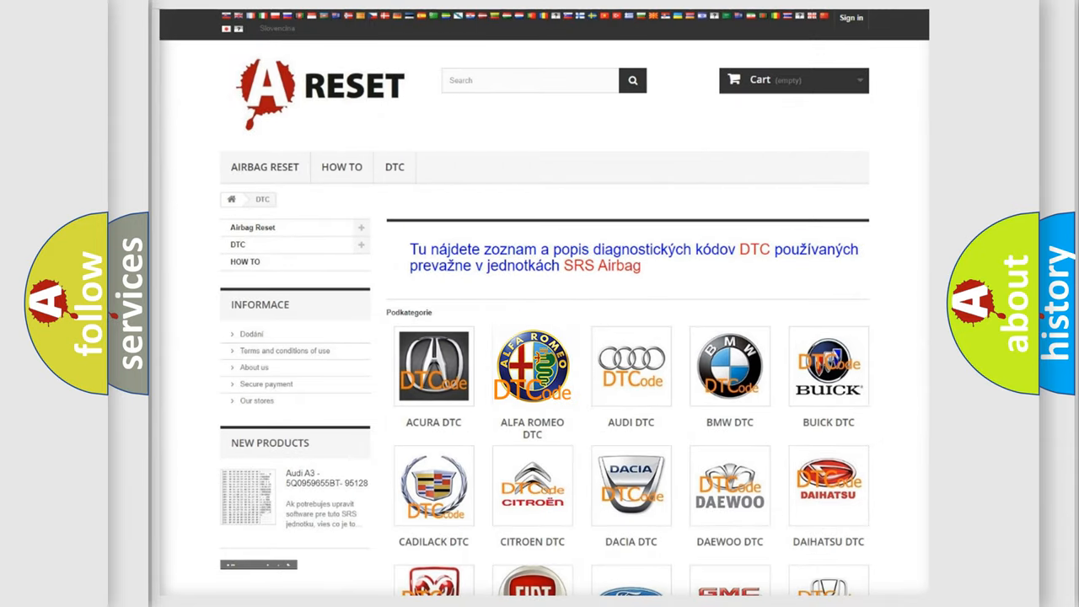
# - Open the Alfa Romeo DTC list and scroll from the B-series down to the P-series codes
pyautogui.click(532, 366)
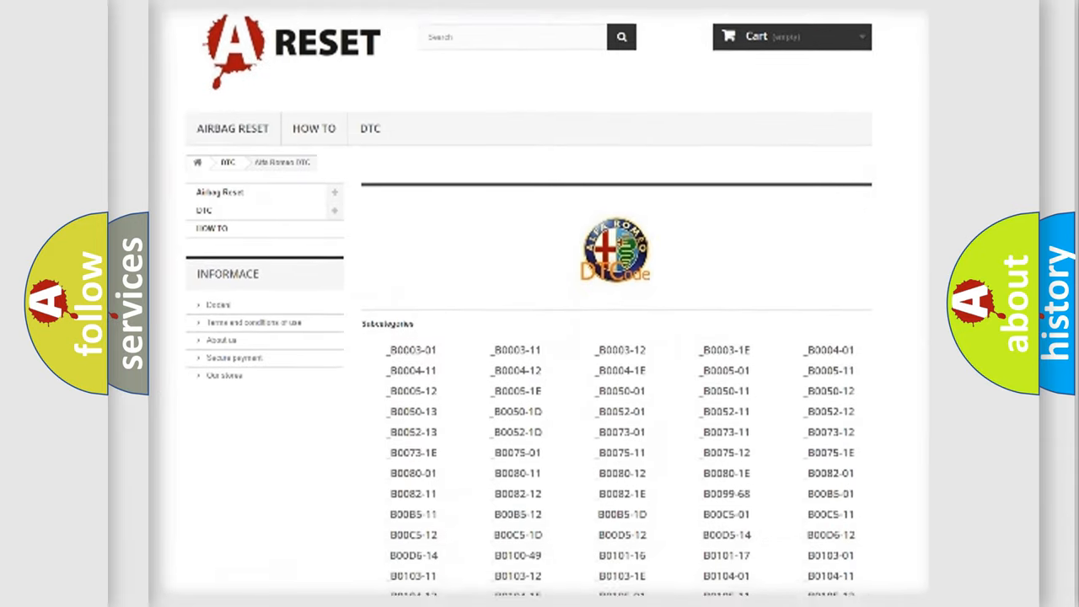
pyautogui.scroll(-3)
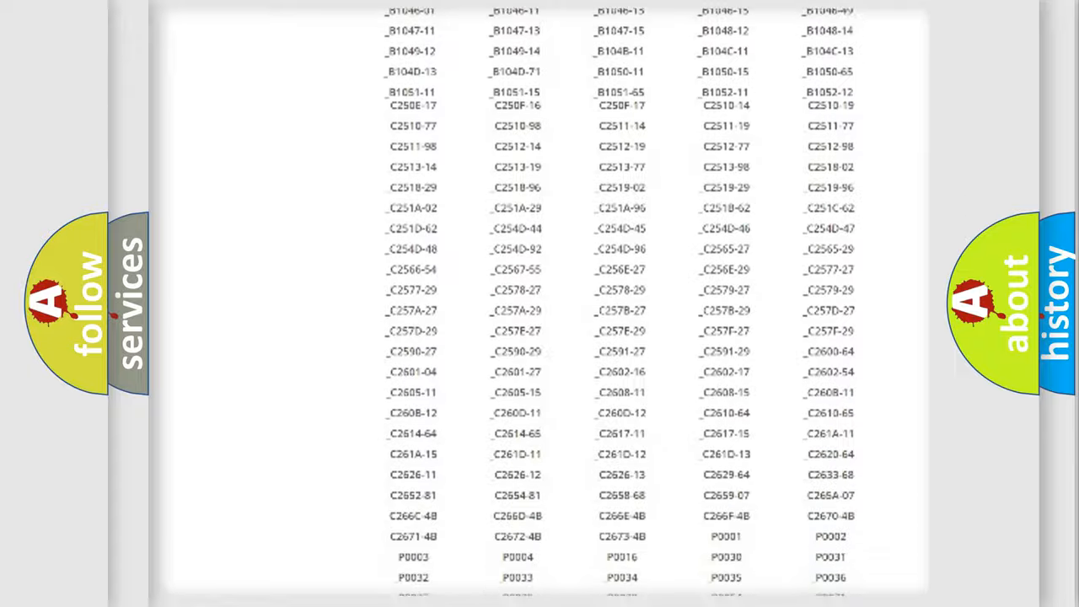